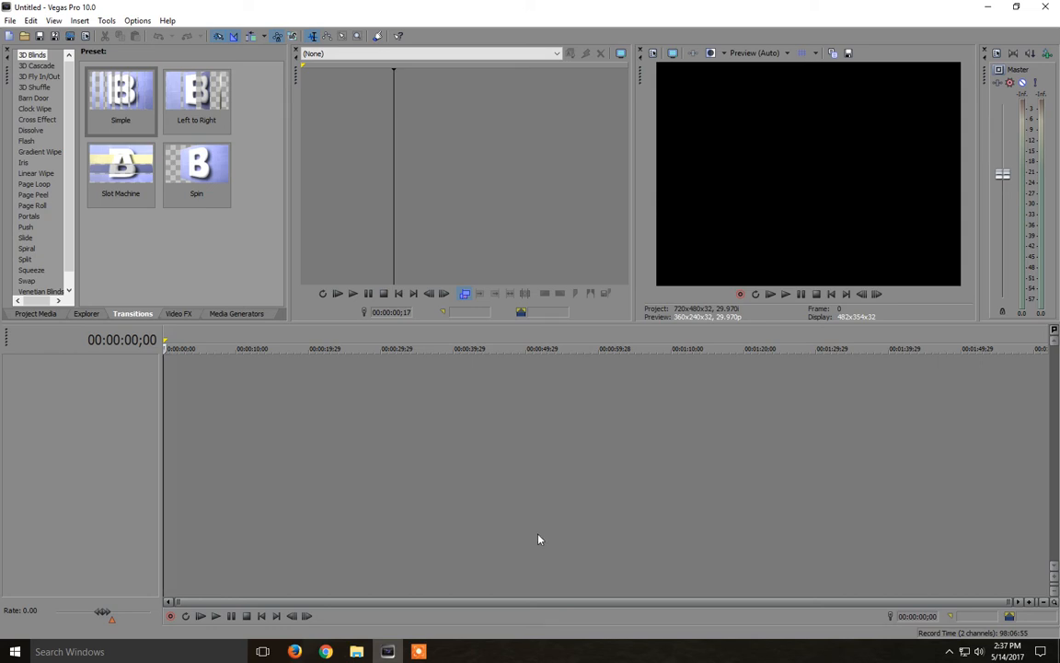
{"action": "mouse_move", "coordinate": [500, 508]}
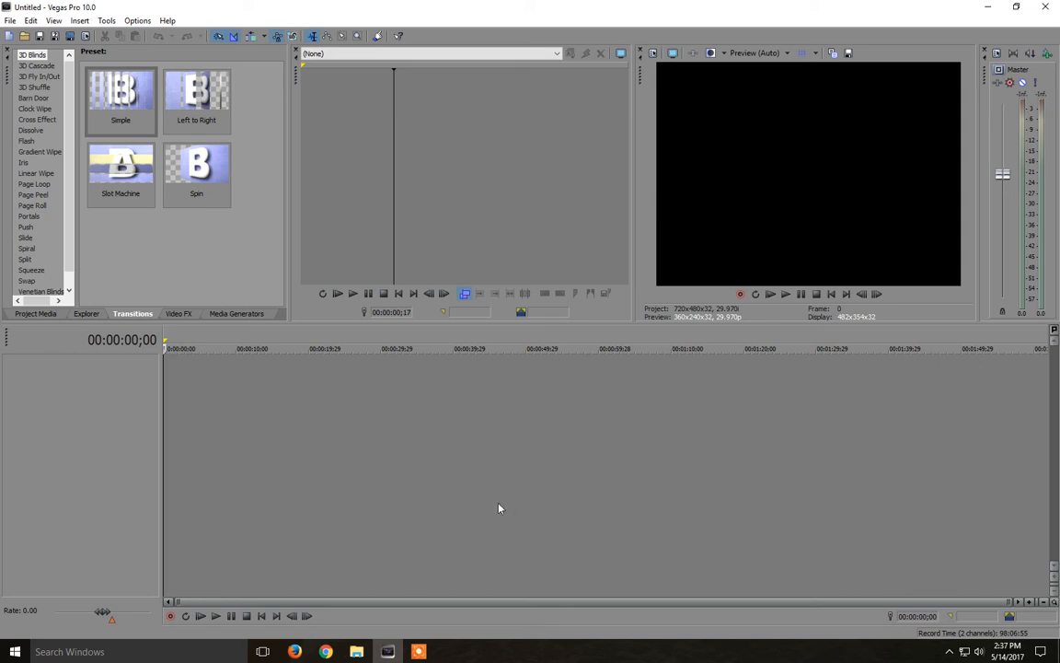
{"action": "mouse_move", "coordinate": [156, 15]}
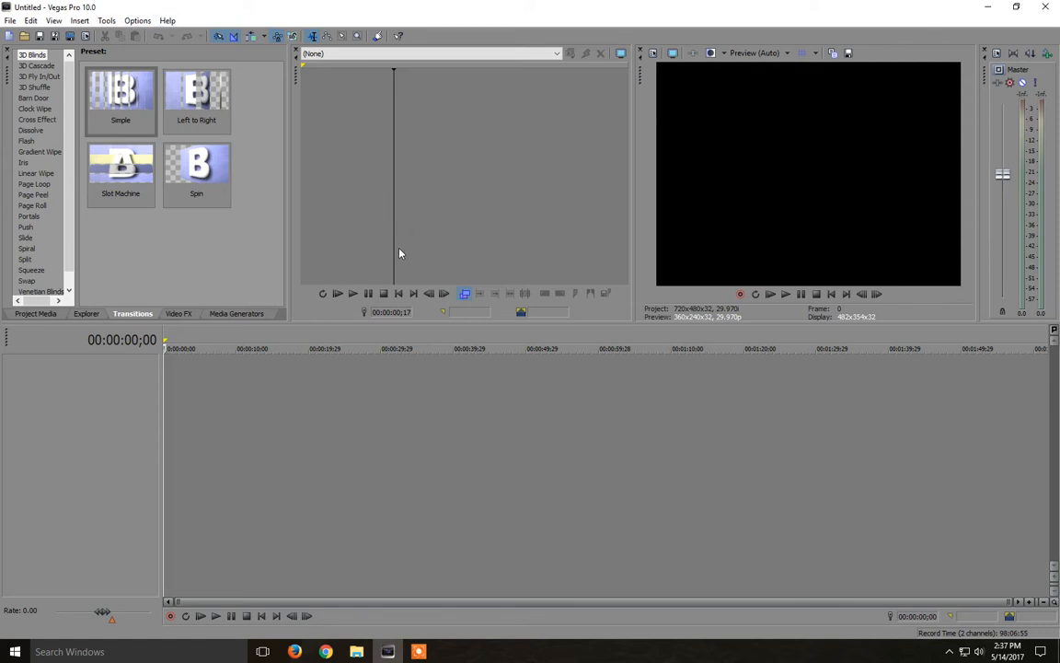
{"action": "mouse_move", "coordinate": [389, 238]}
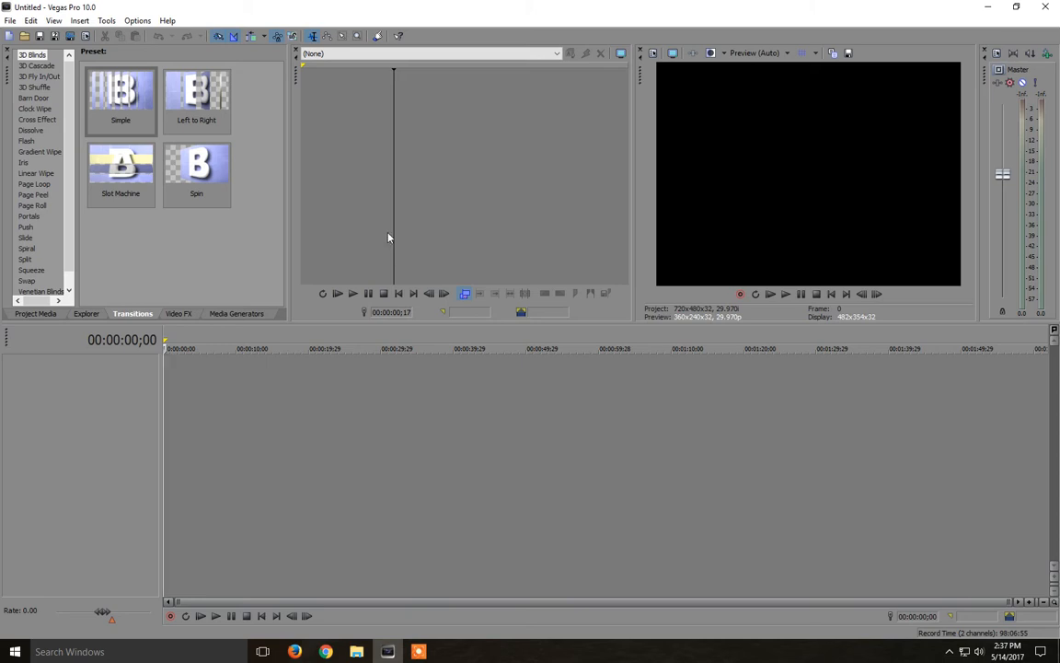
{"action": "mouse_move", "coordinate": [239, 164]}
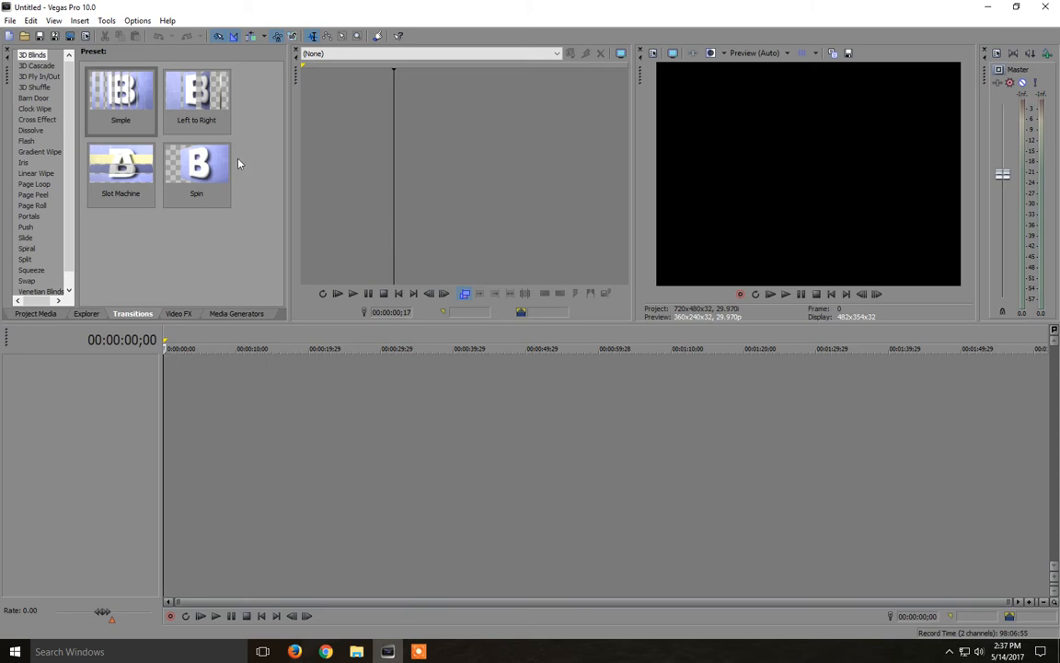
{"action": "mouse_move", "coordinate": [25, 36]}
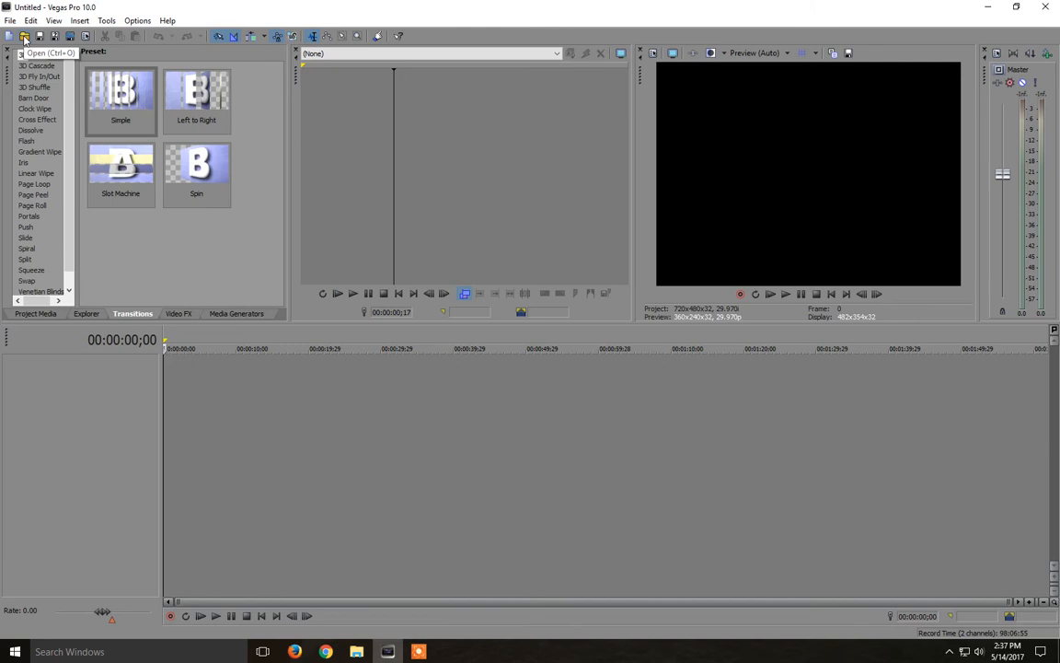
Open the first four wallpaper photos, starting with the lakeside photo 03qekBQ, onto a video track.
{"action": "left_click", "coordinate": [25, 36]}
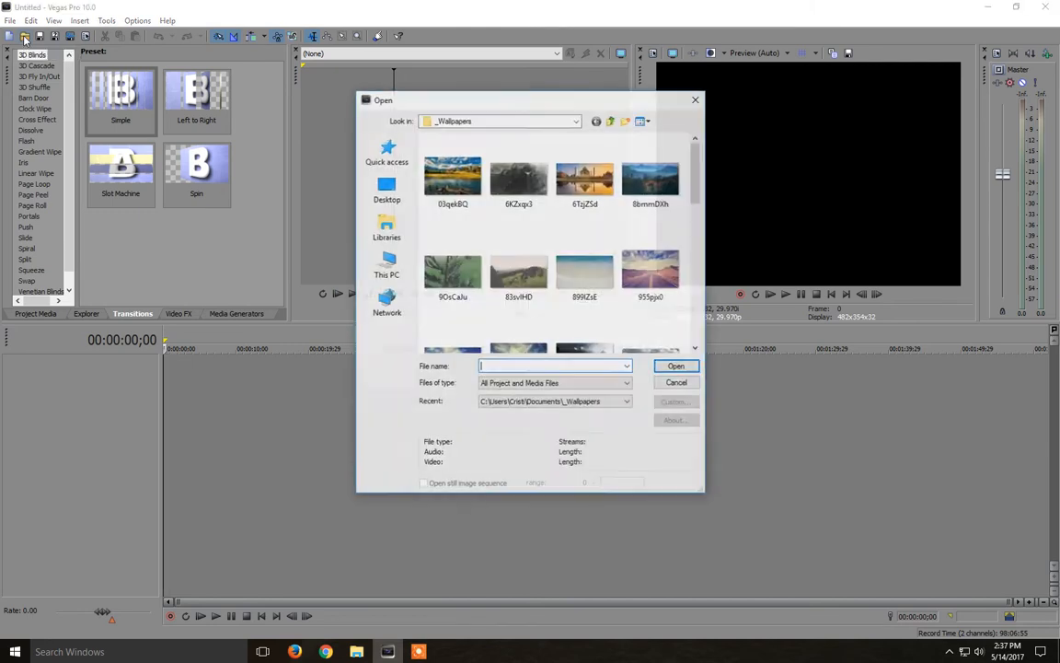
{"action": "left_click", "coordinate": [452, 179]}
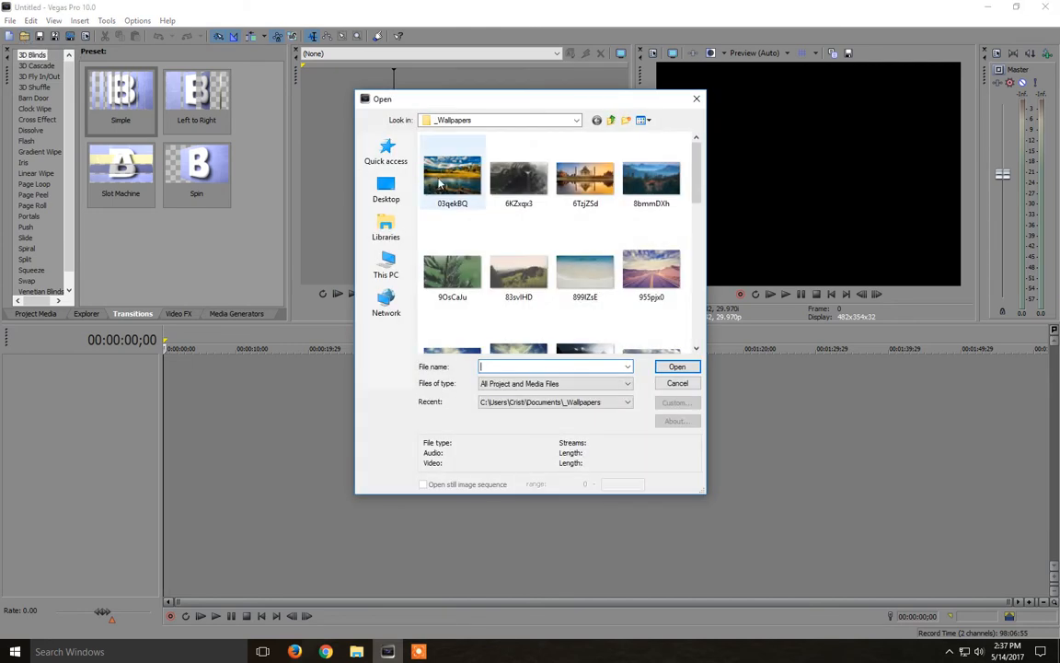
{"action": "left_click", "coordinate": [452, 174]}
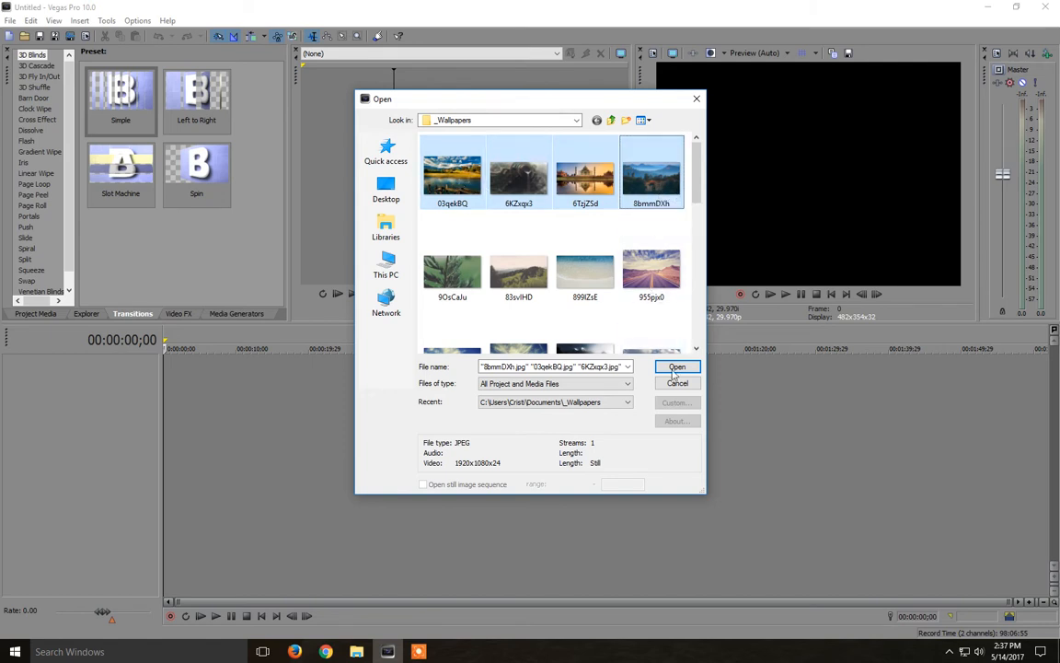
{"action": "left_click", "coordinate": [677, 366]}
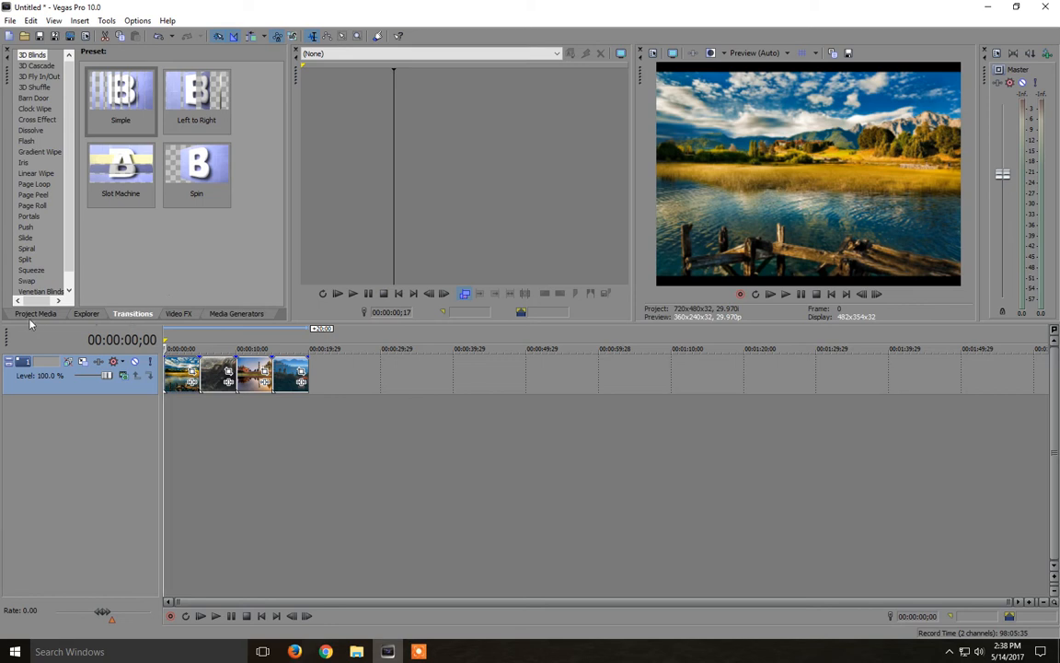
{"action": "left_click", "coordinate": [36, 314]}
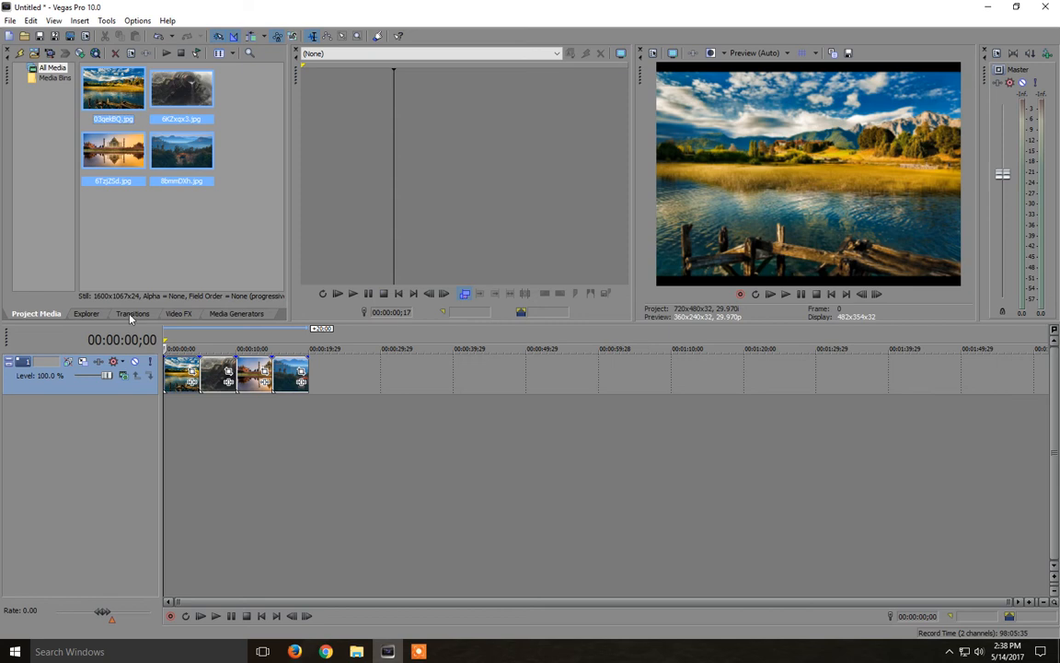
{"action": "left_click", "coordinate": [132, 314]}
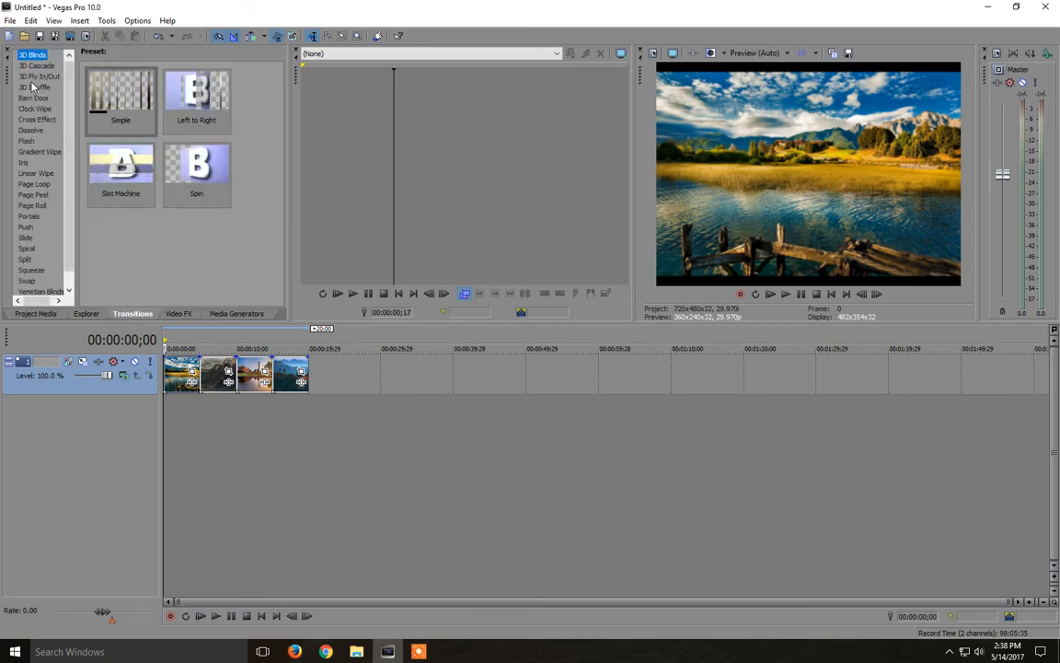
{"action": "left_click", "coordinate": [26, 249]}
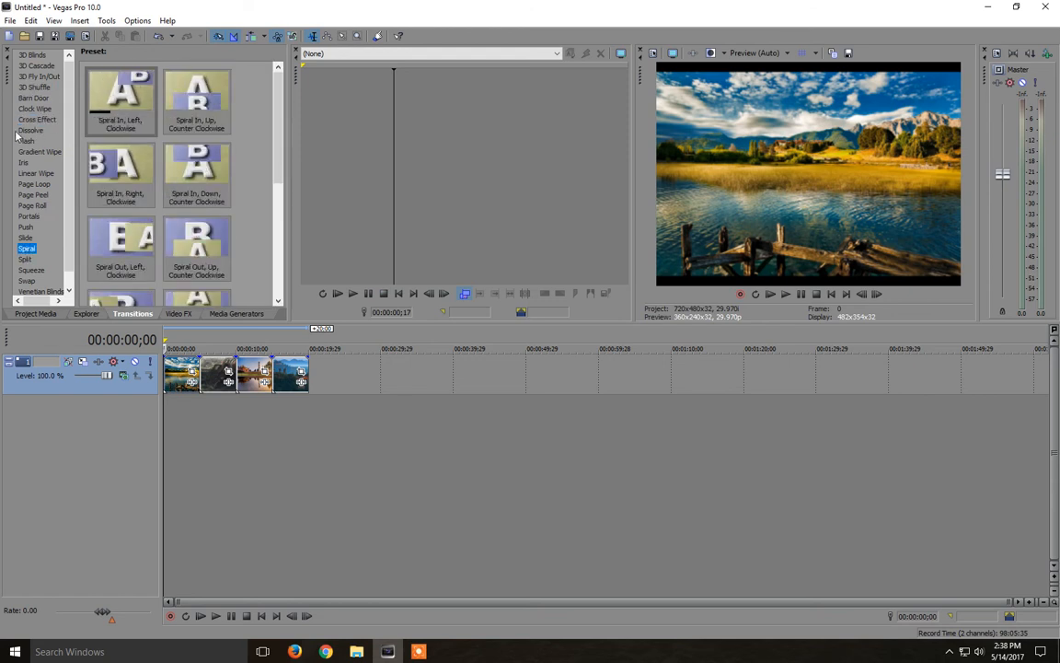
{"action": "left_click", "coordinate": [32, 54]}
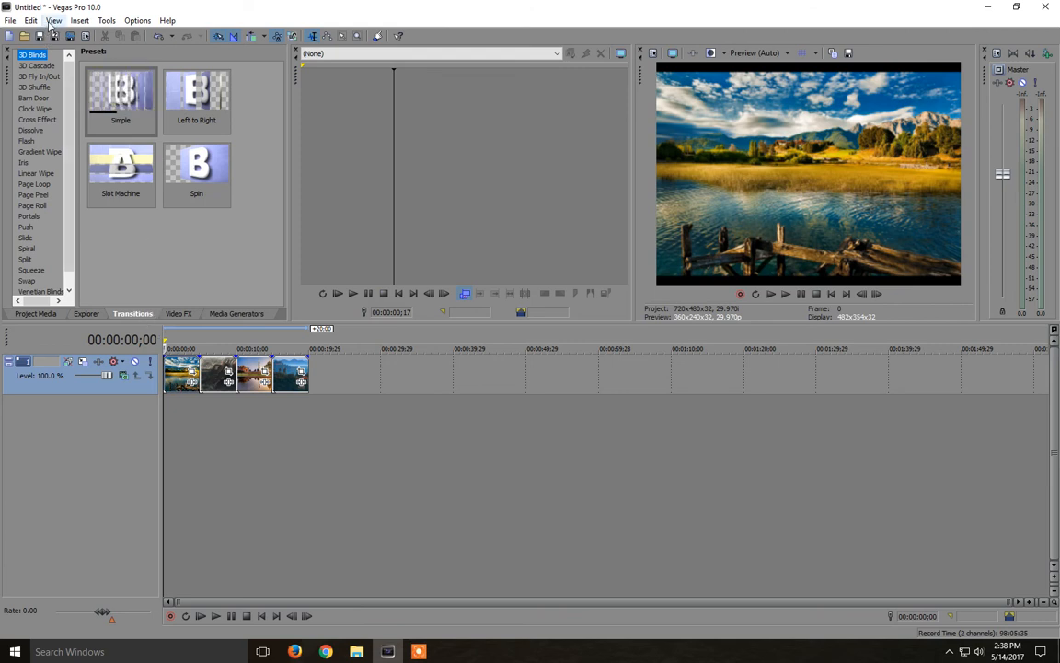
{"action": "left_click", "coordinate": [53, 20]}
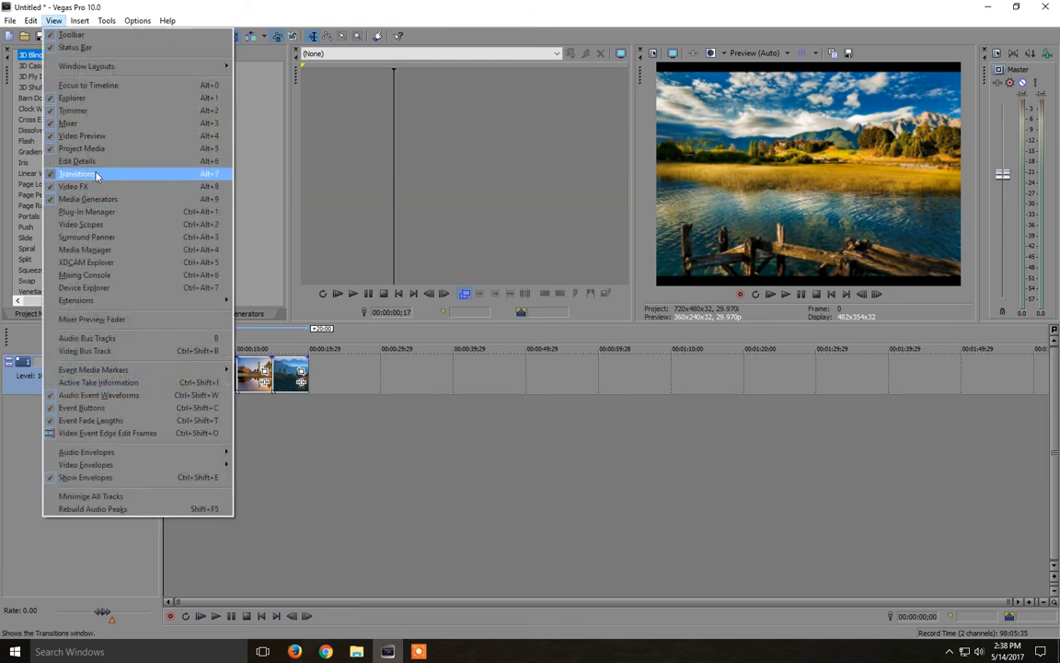
{"action": "left_click", "coordinate": [76, 174]}
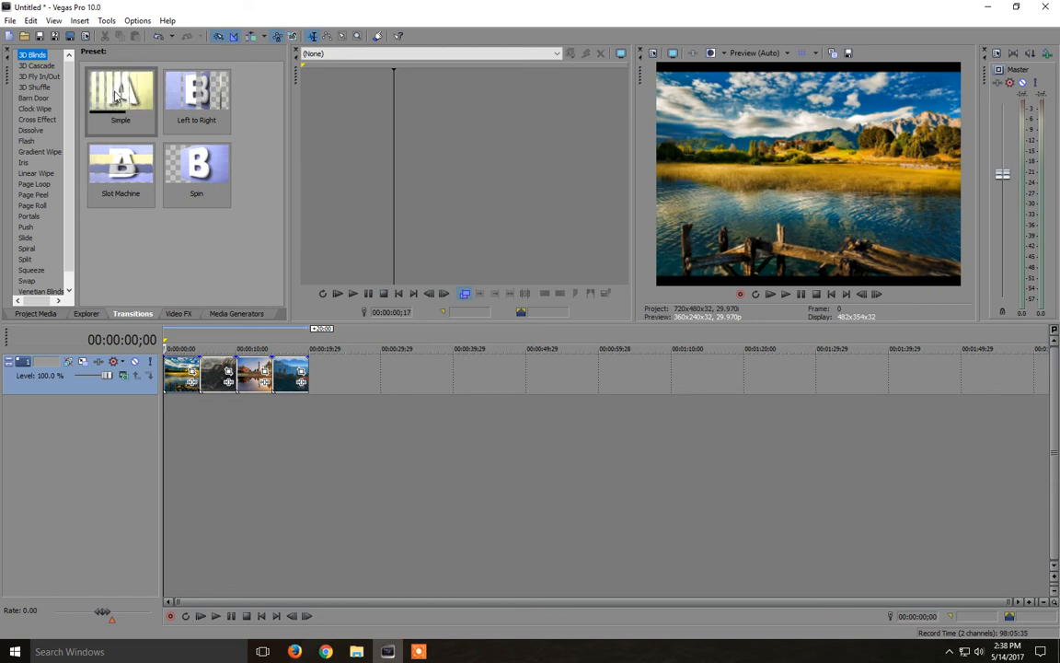
Apply the 3D Blinds Simple preset to the clip overlaps and close each Video Event FX window.
{"action": "left_click", "coordinate": [120, 96]}
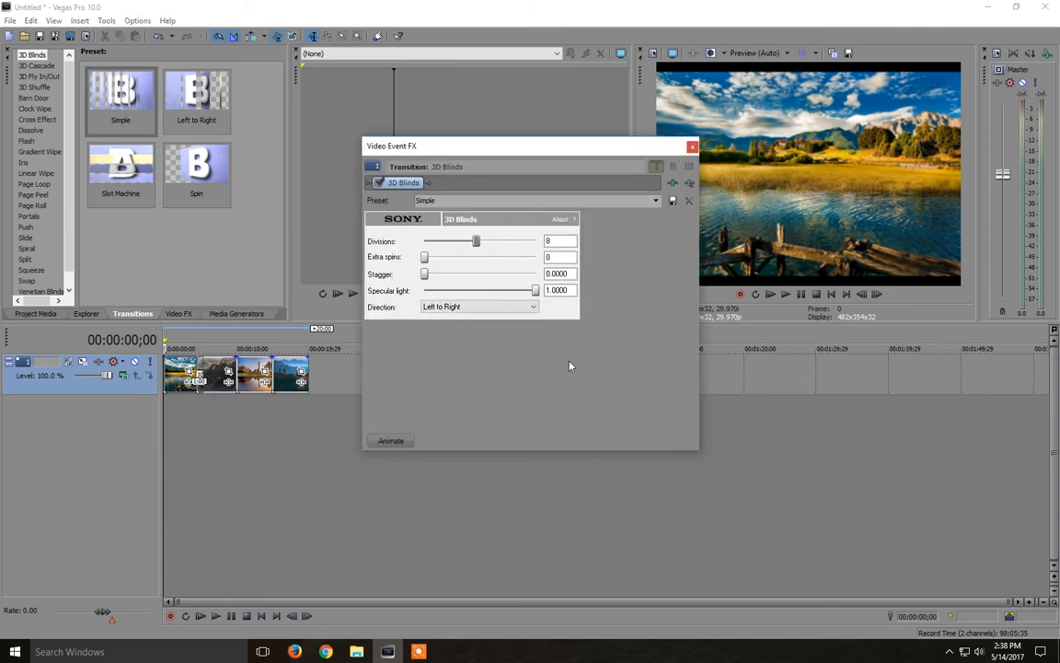
{"action": "left_click", "coordinate": [479, 307]}
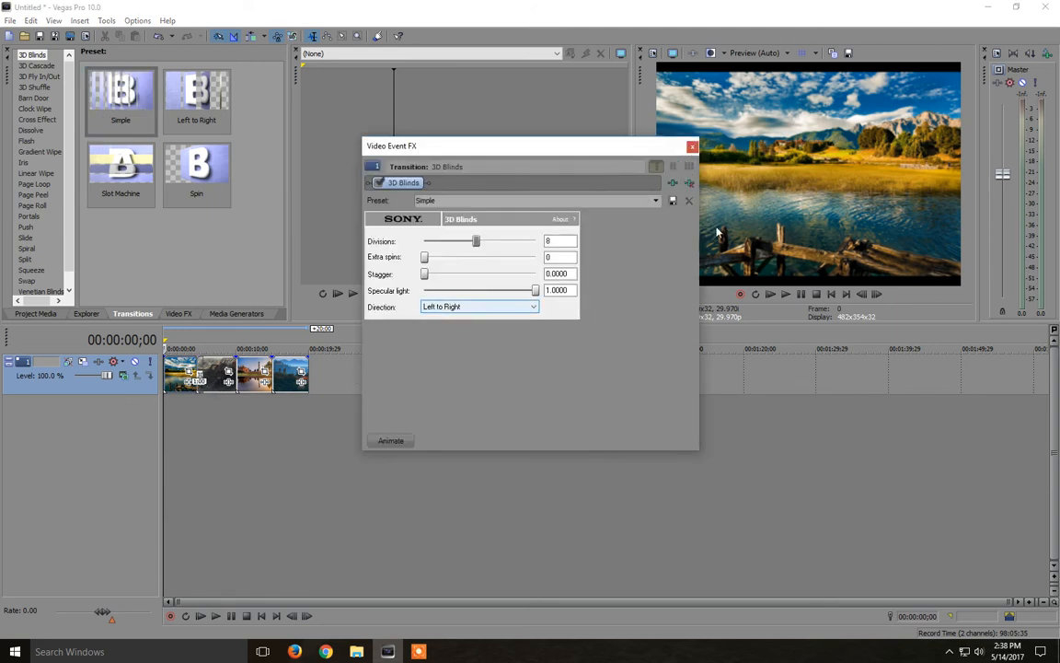
{"action": "mouse_move", "coordinate": [693, 148]}
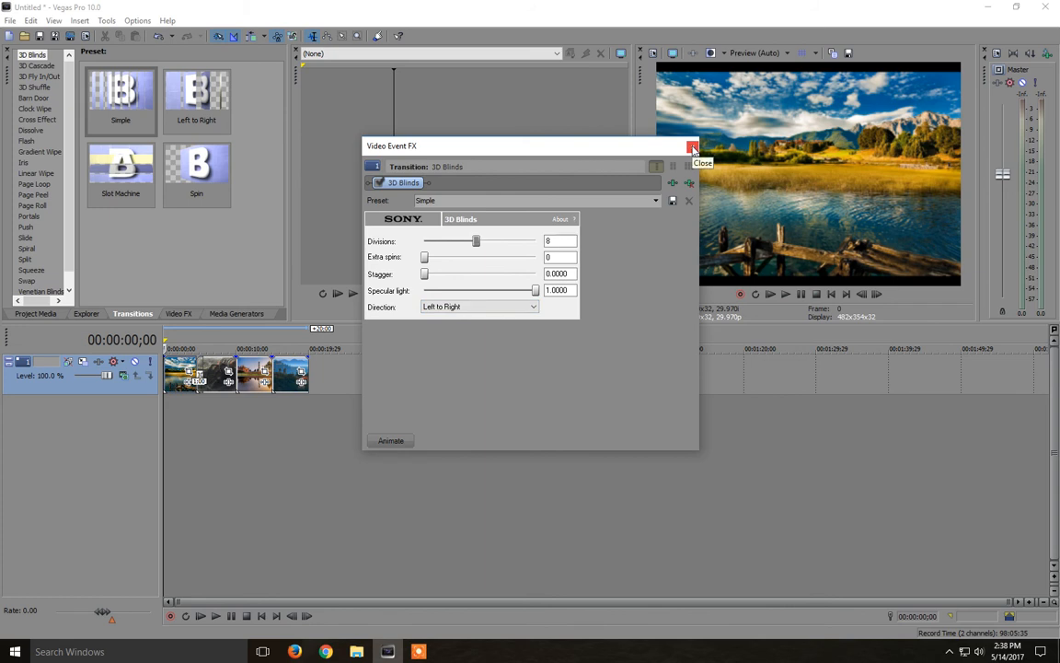
{"action": "left_click", "coordinate": [693, 149]}
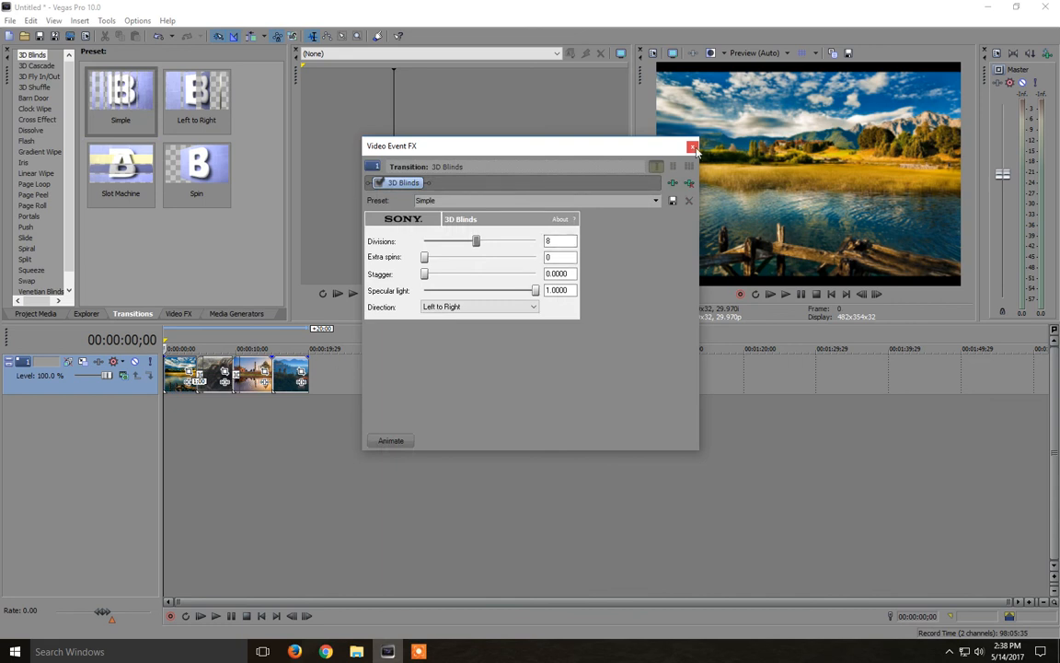
{"action": "left_click", "coordinate": [693, 148]}
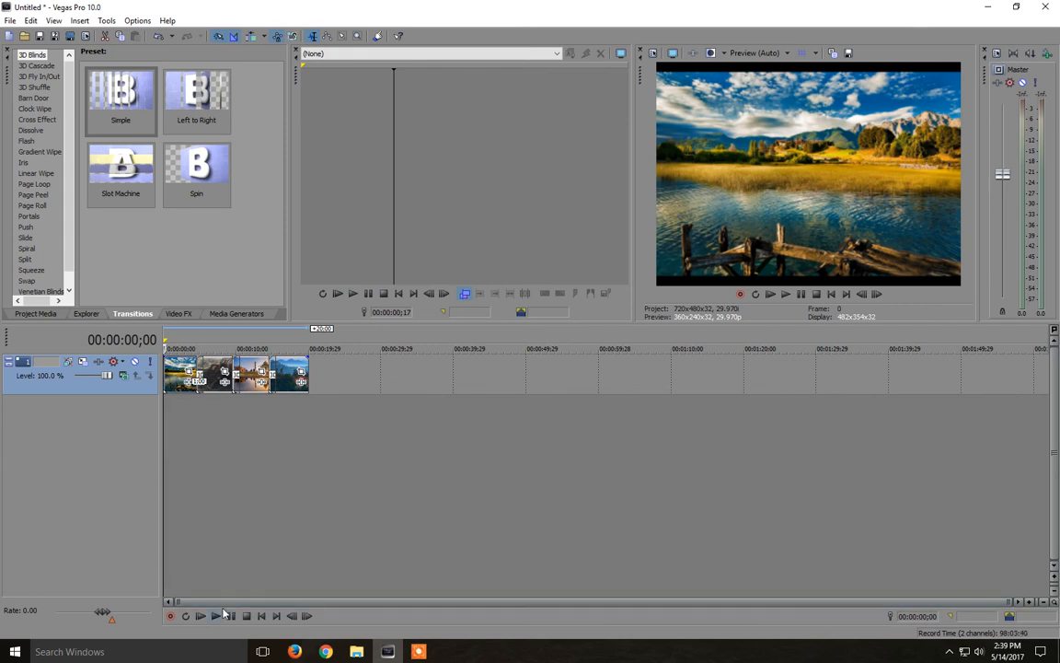
{"action": "left_click", "coordinate": [200, 615]}
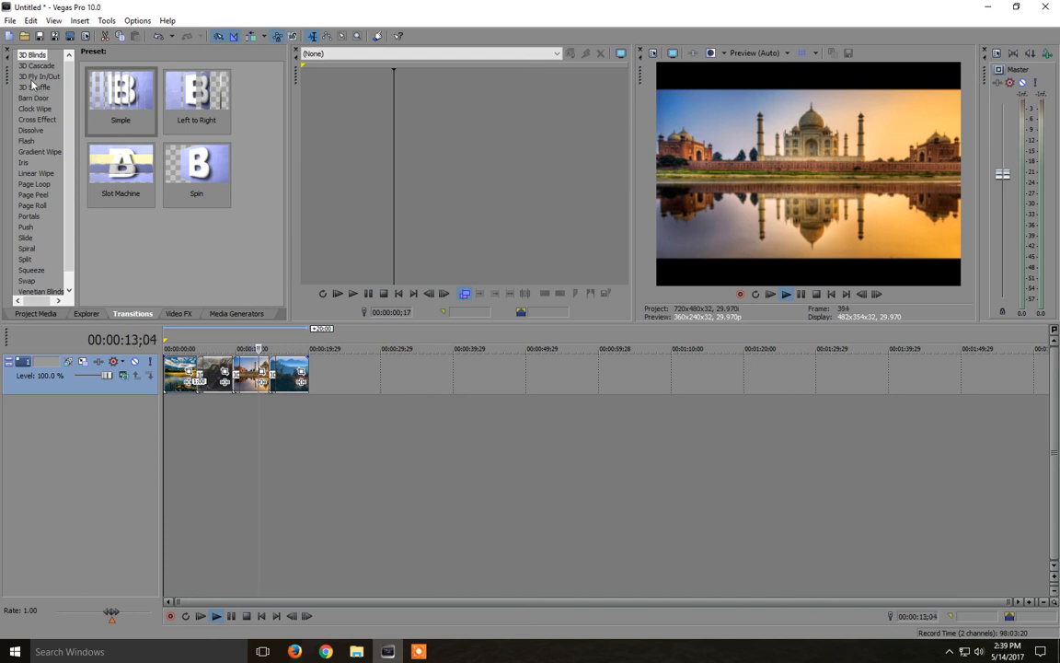
{"action": "left_click", "coordinate": [196, 99]}
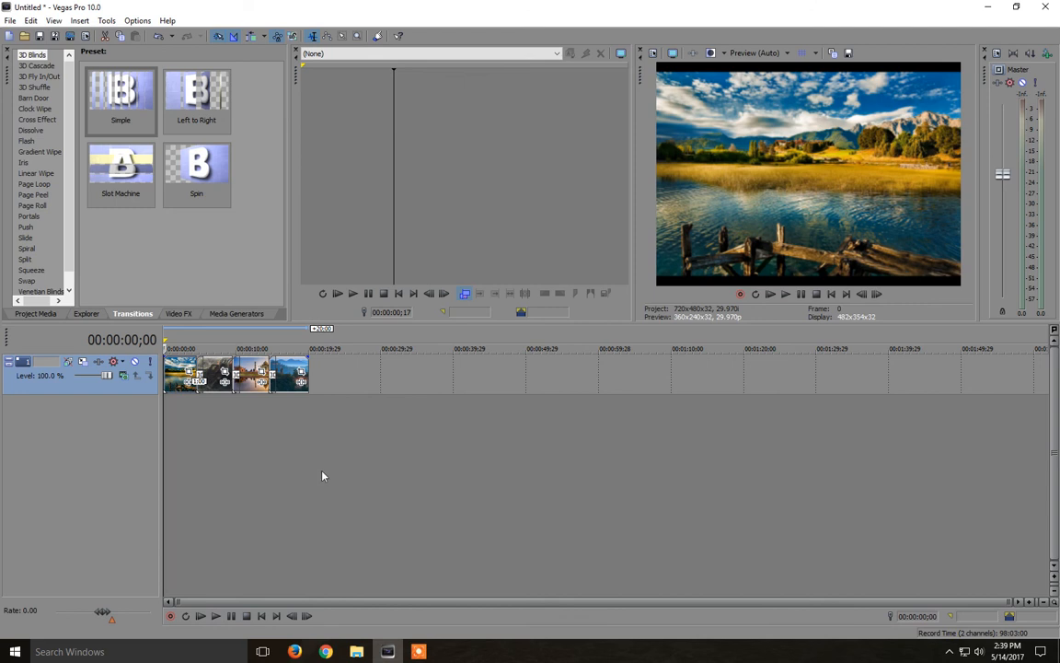
{"action": "mouse_move", "coordinate": [576, 455]}
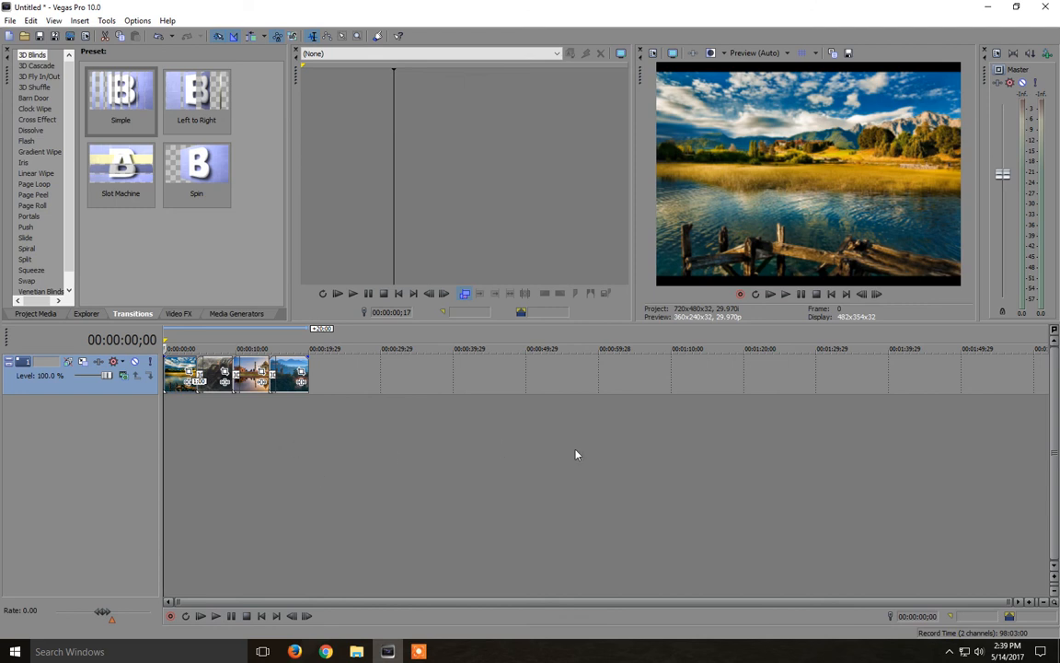